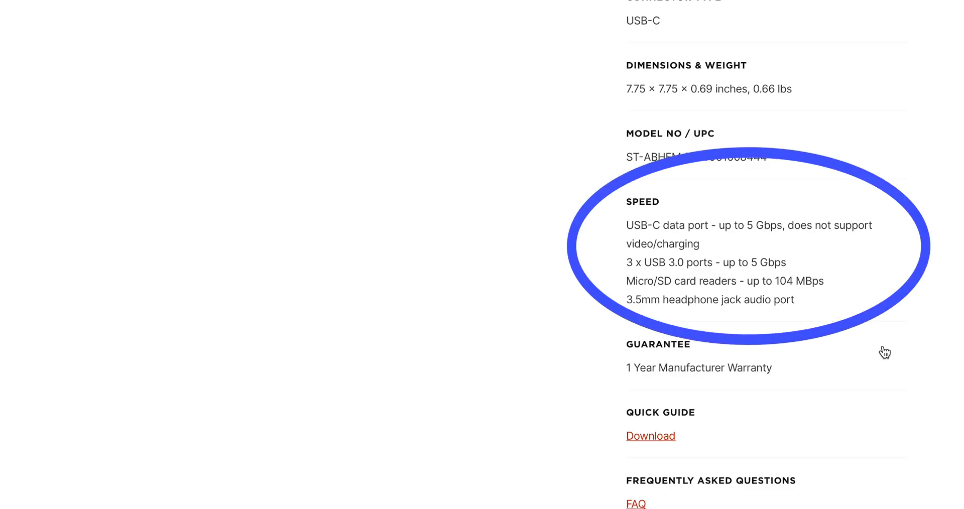
mouse_move(889, 345)
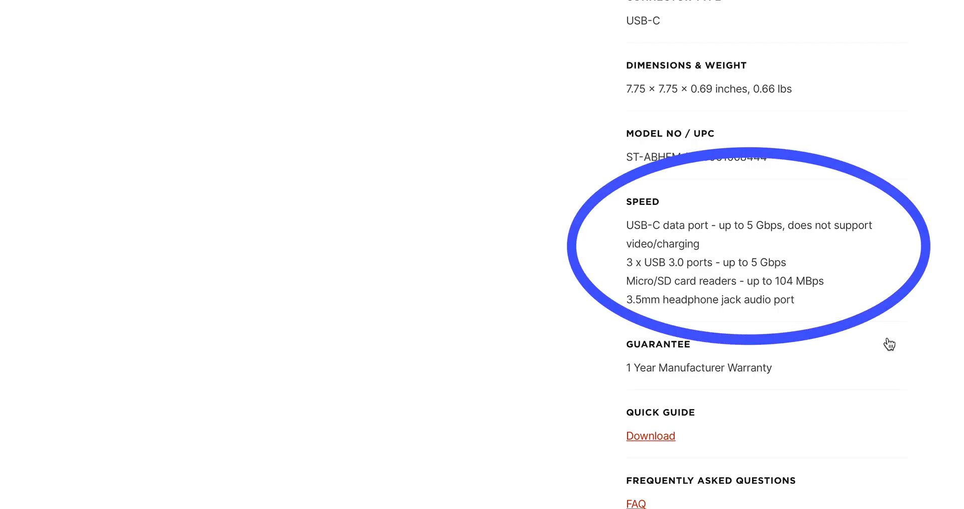